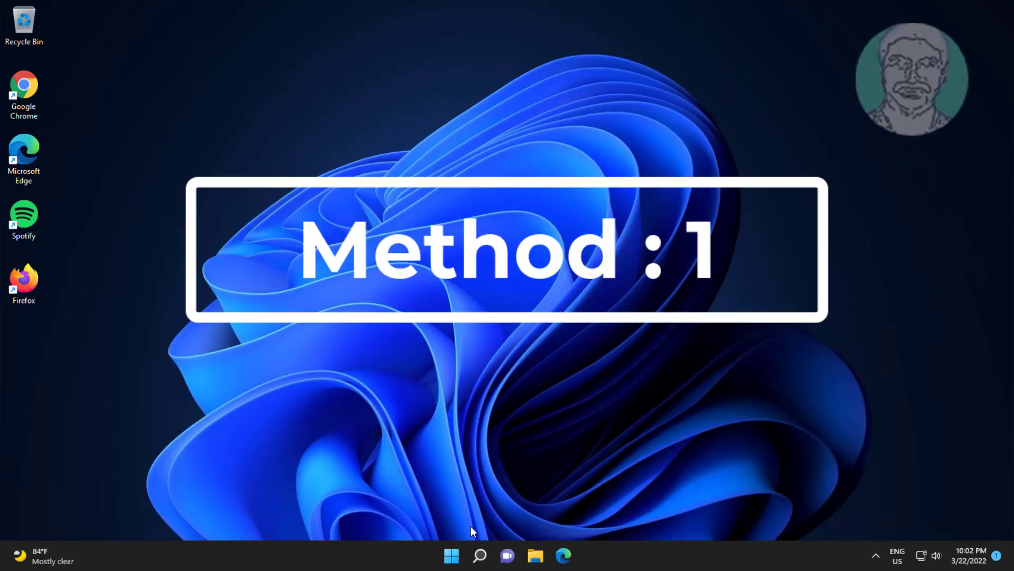
Step: Search for 'cmd' and launch Command Prompt as administrator
{"action": "left_click", "coordinate": [479, 555]}
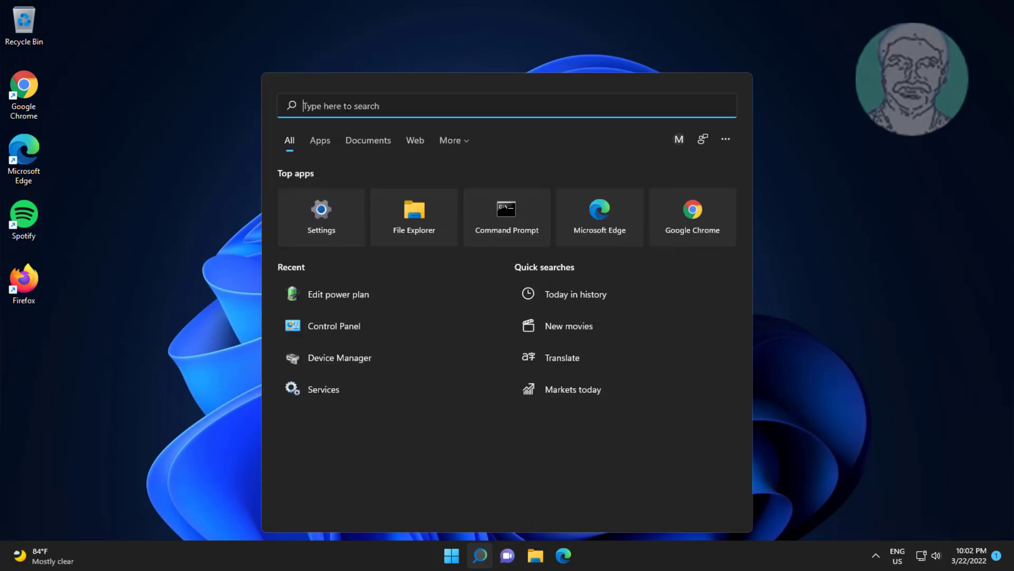
{"action": "type", "text": "cmd"}
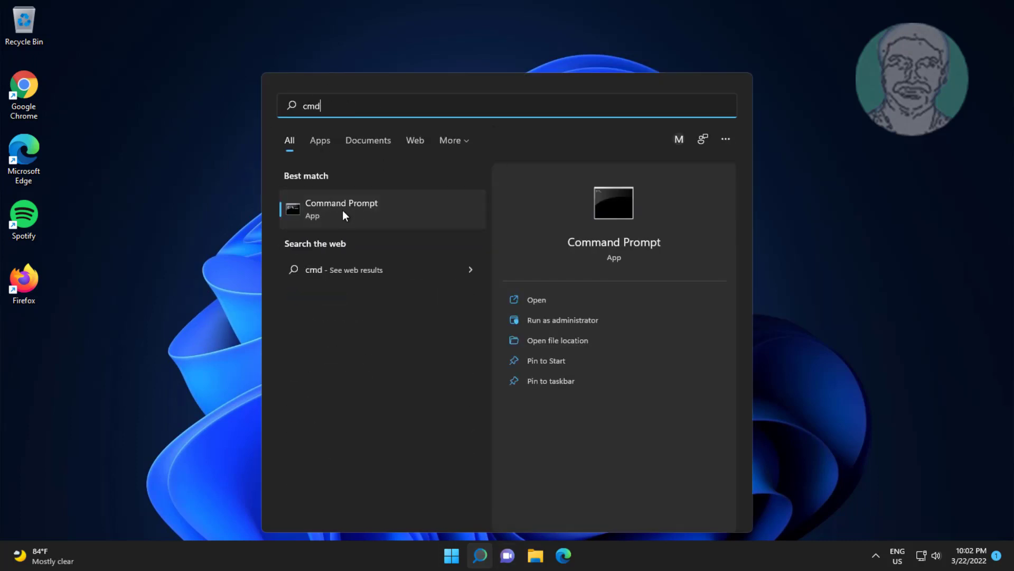
{"action": "left_click", "coordinate": [562, 320]}
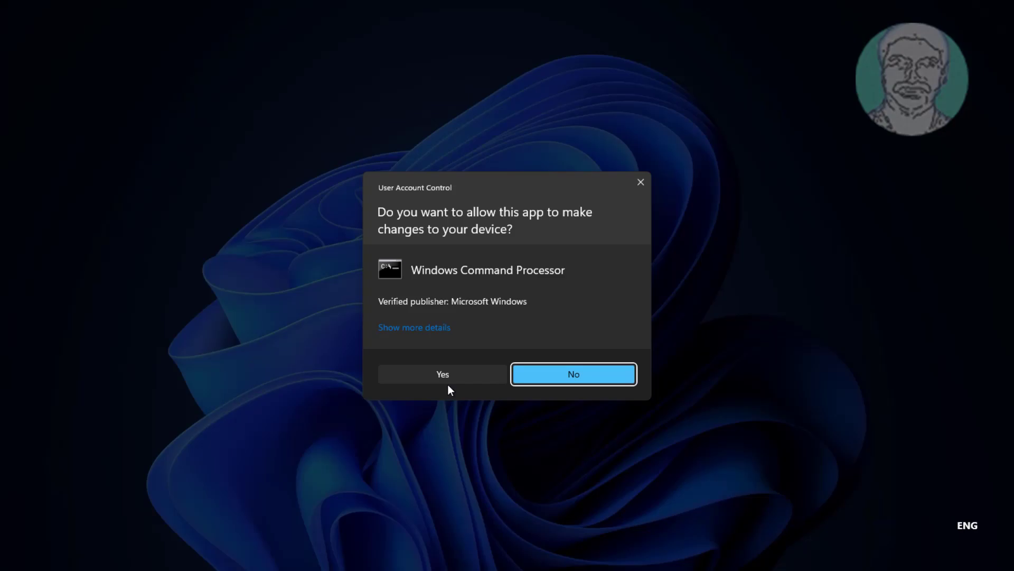
Step: Approve elevation, run powercfg -attributes SUB_BUTTONS 99ff10e7-23b1-4c07-a9d1-5c3206d741b4 -ATTRIB_HIDE, then exit
{"action": "left_click", "coordinate": [443, 374]}
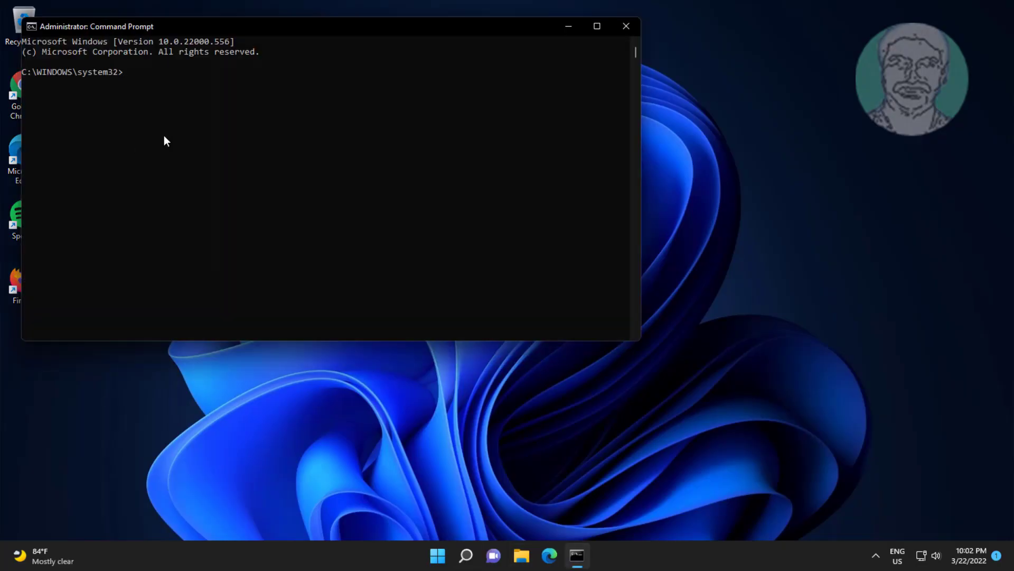
{"action": "type", "text": "powercfg -attributes SUB_BUTTONS 99ff10e7-23b1-4c07-a9d1-5c3206d741b4 -ATTRIB_HIDE"}
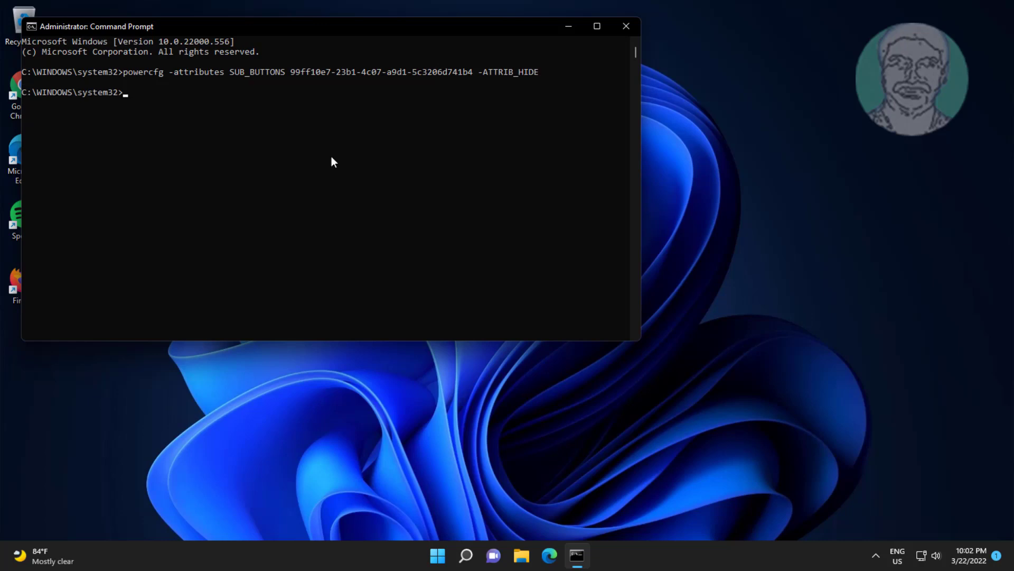
{"action": "type", "text": "exit"}
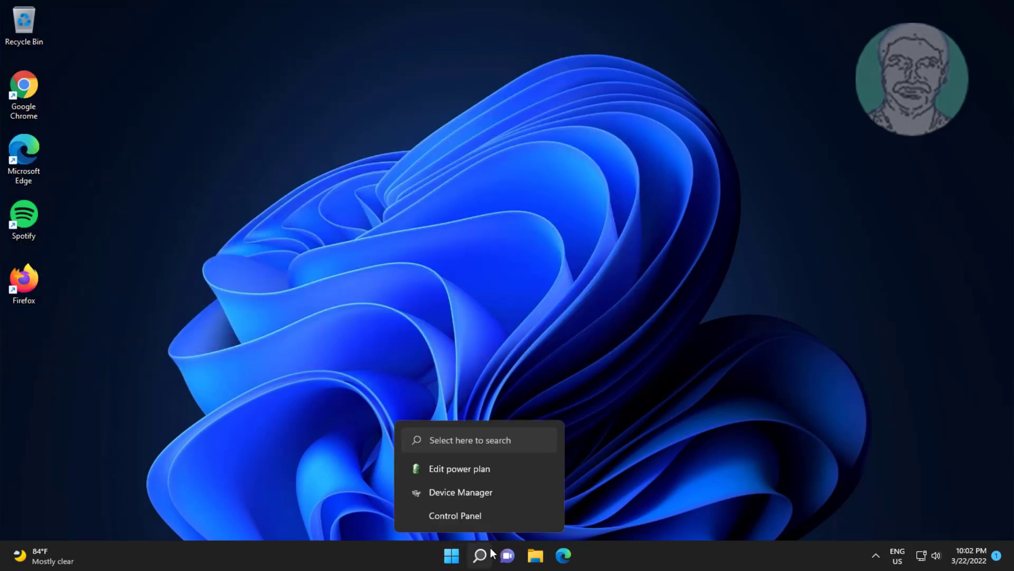
{"action": "left_click", "coordinate": [479, 556]}
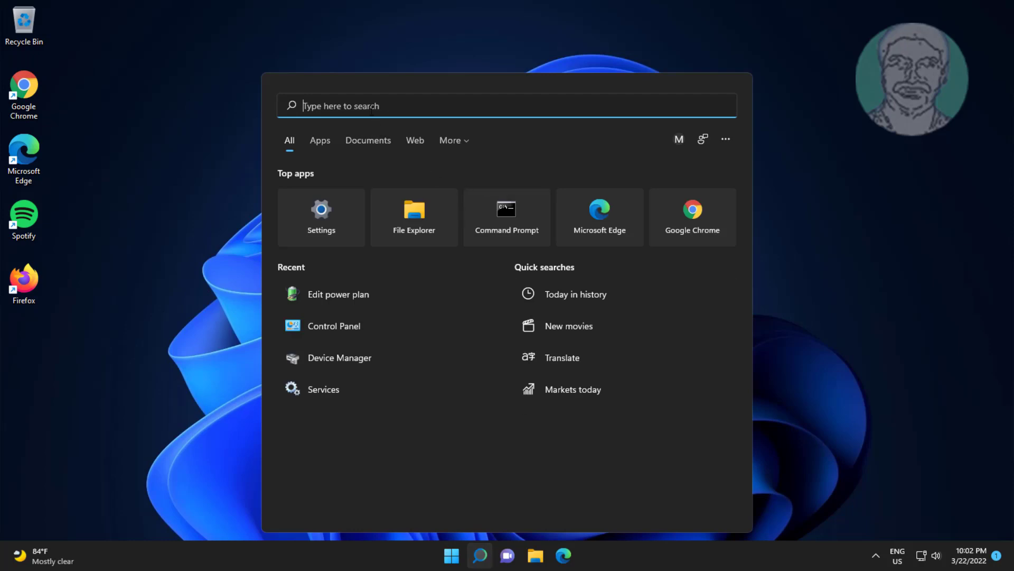
{"action": "type", "text": "edit power plan"}
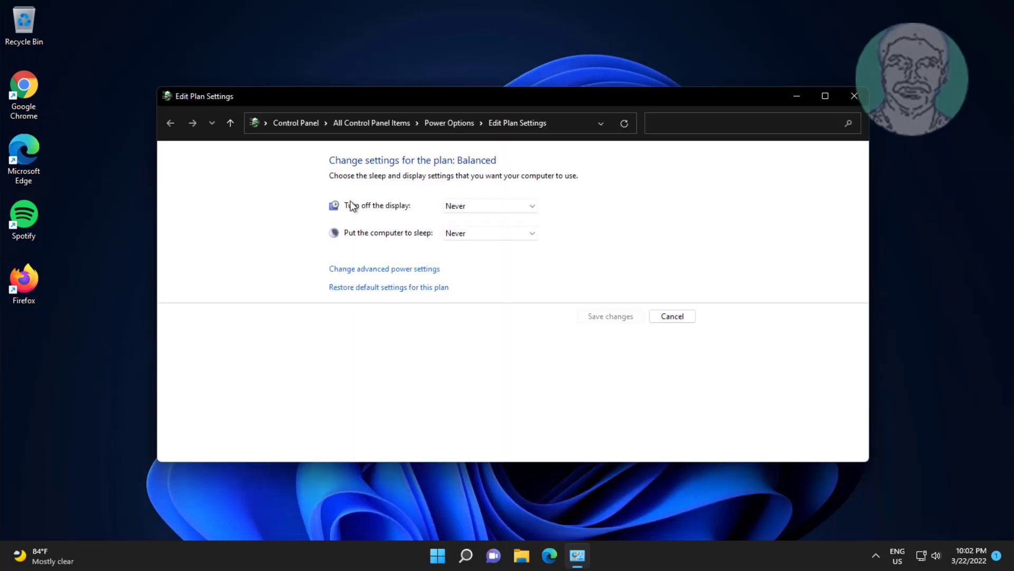
{"action": "mouse_move", "coordinate": [430, 272]}
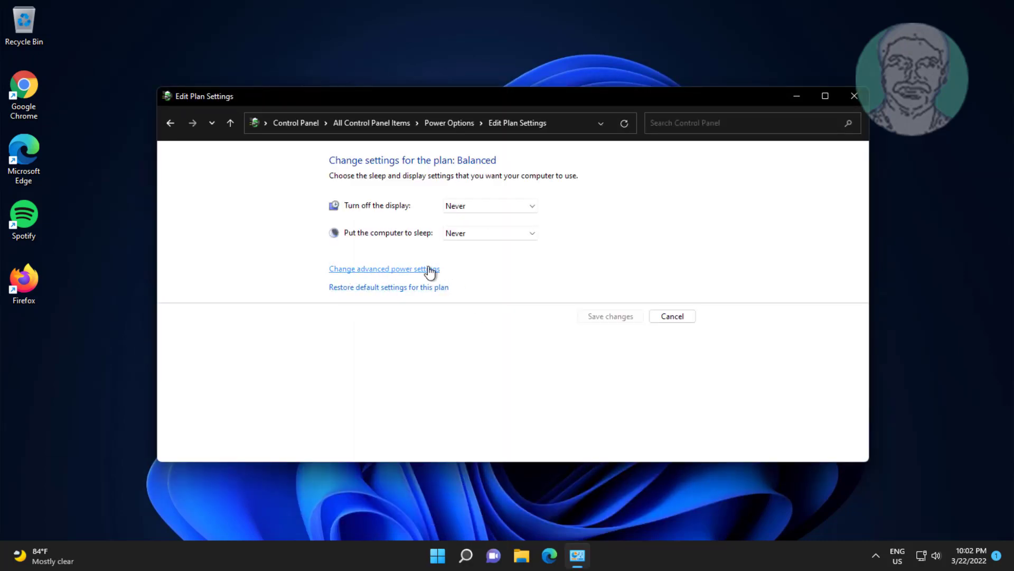
{"action": "left_click", "coordinate": [384, 268]}
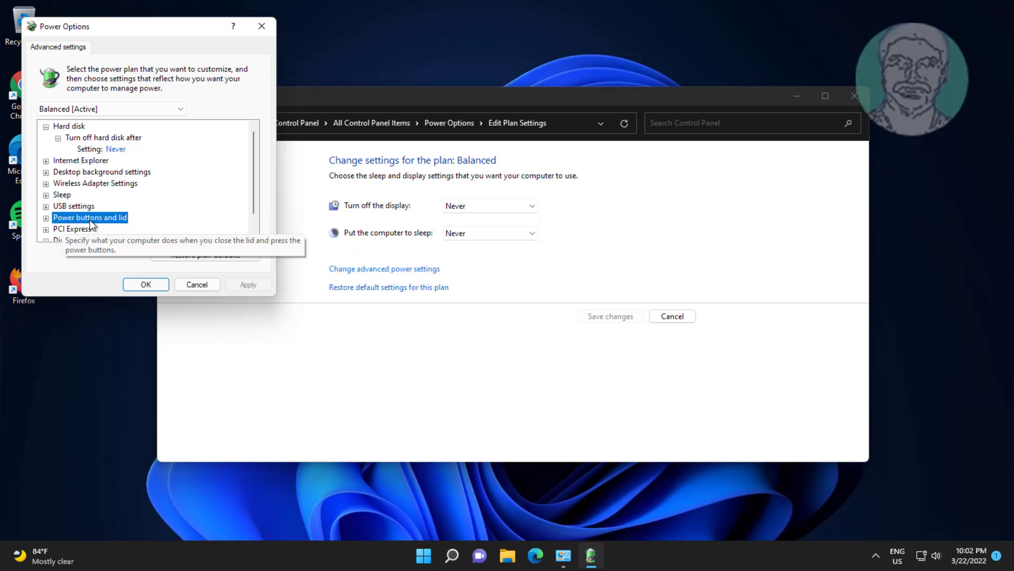
{"action": "mouse_move", "coordinate": [88, 228]}
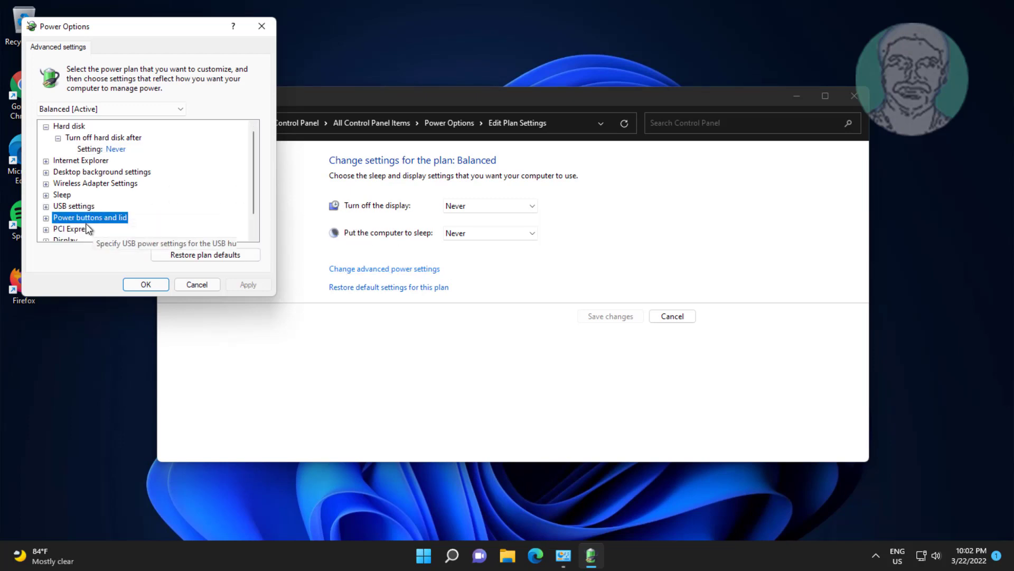
{"action": "mouse_move", "coordinate": [229, 296]}
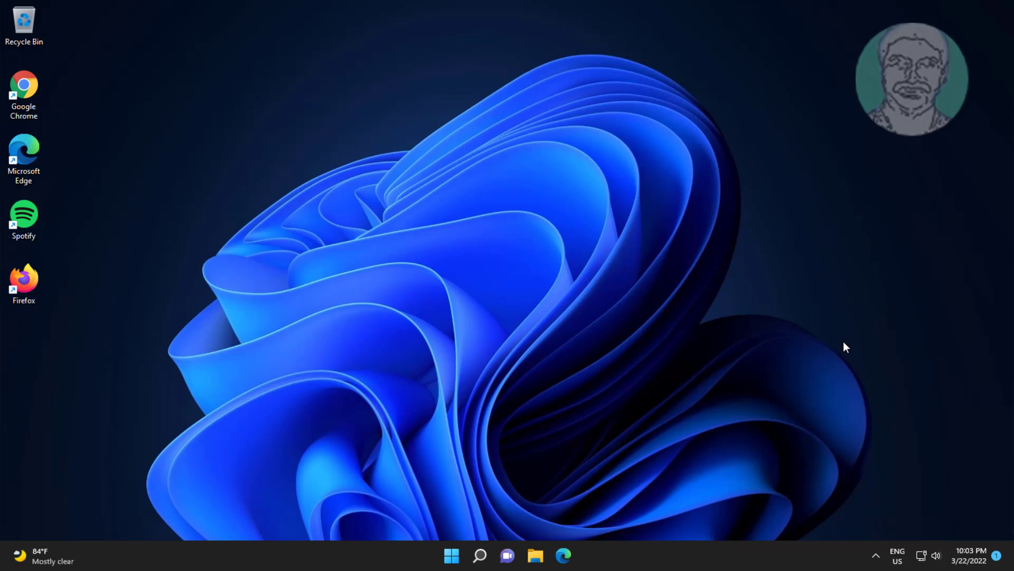
Step: Search for 'regedit' and approve Registry Editor's User Account Control prompt
{"action": "left_click", "coordinate": [479, 555]}
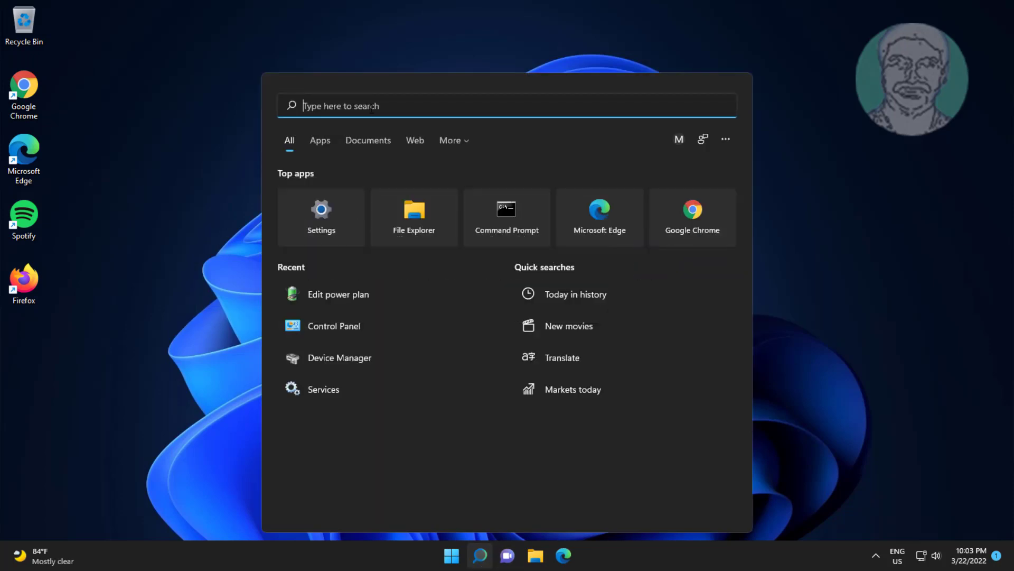
{"action": "type", "text": "reged"}
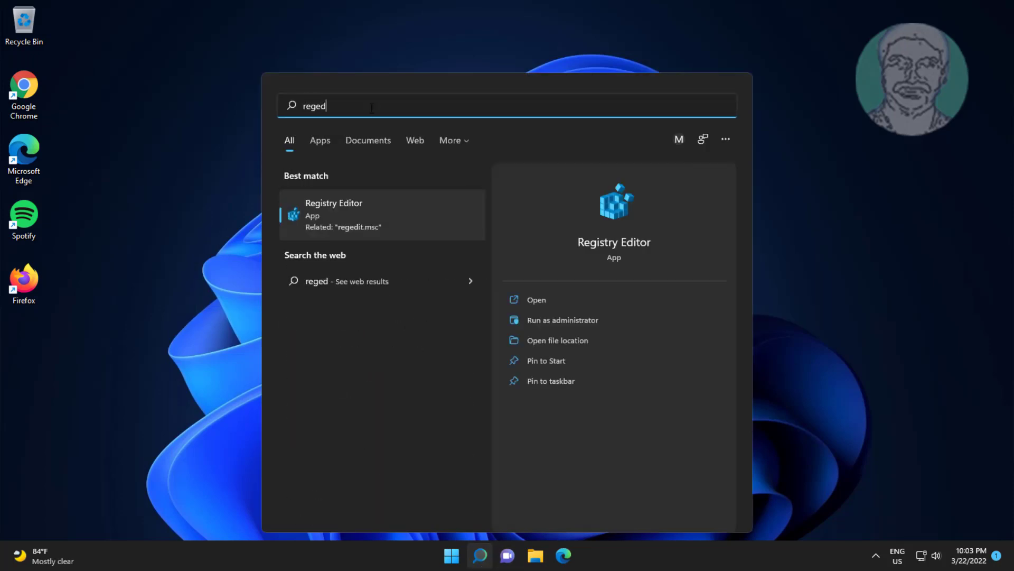
{"action": "type", "text": "it"}
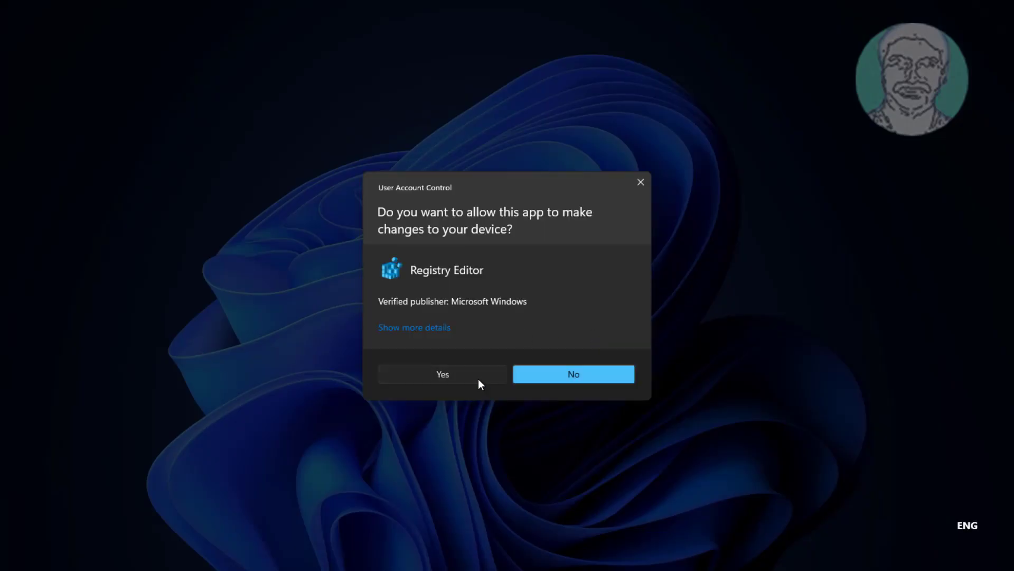
{"action": "left_click", "coordinate": [443, 374]}
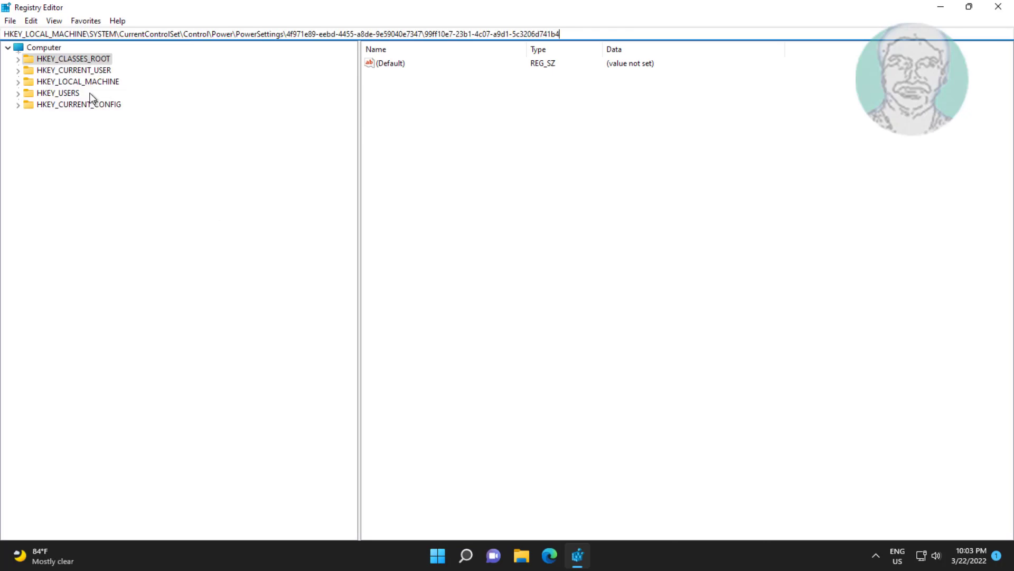
Step: Go to the 99ff10e7 lid-close registry key and set its Attributes value to 2
{"action": "key", "text": "Return"}
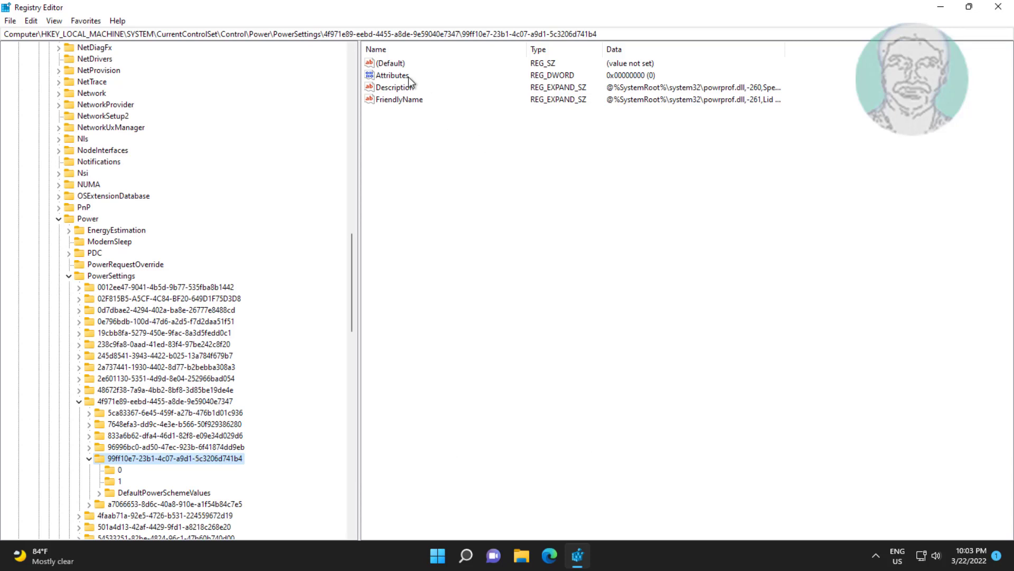
{"action": "left_click", "coordinate": [392, 75]}
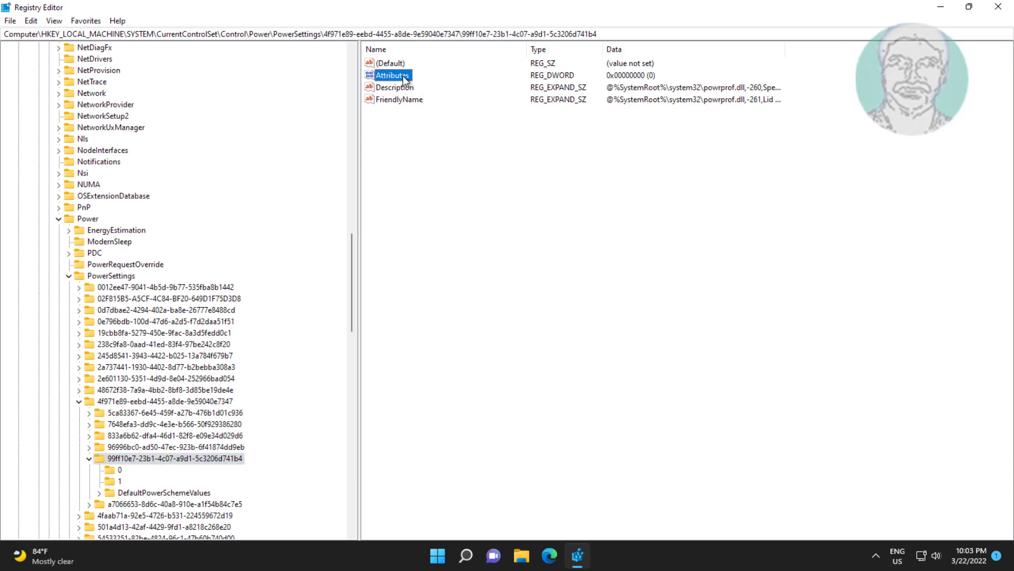
{"action": "double_click", "coordinate": [392, 75]}
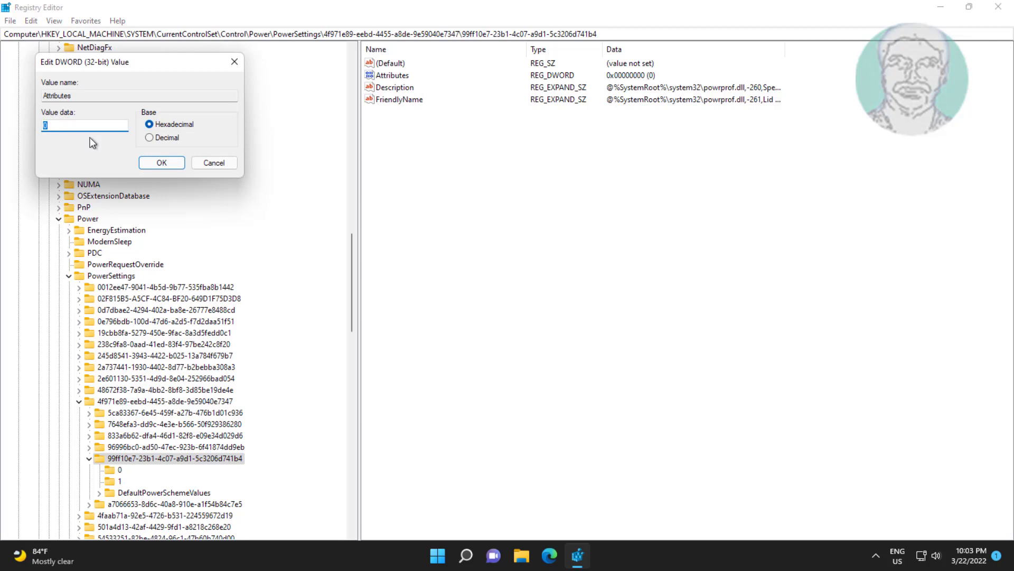
{"action": "type", "text": "2"}
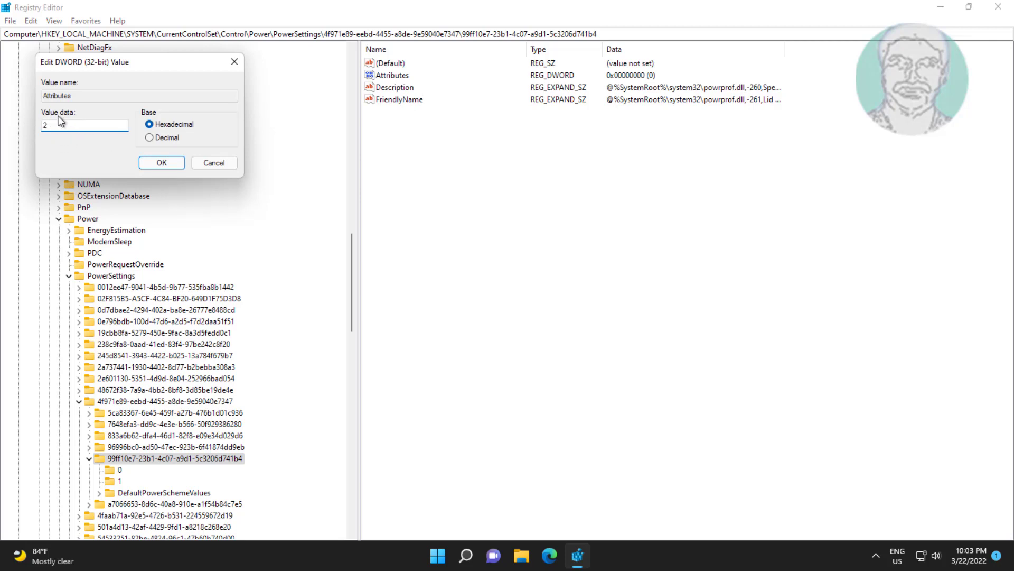
{"action": "left_click", "coordinate": [161, 163]}
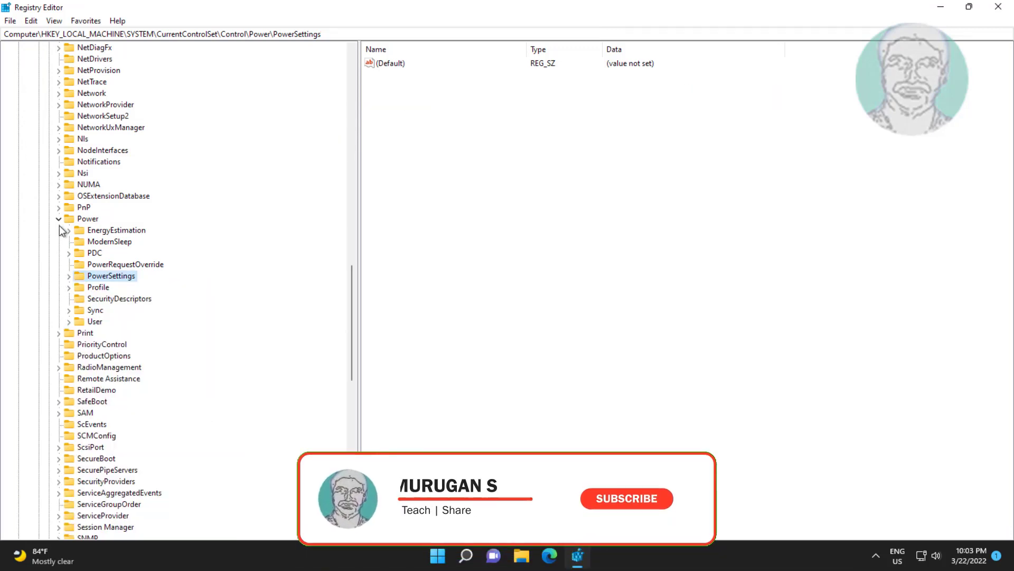
Step: Collapse the registry tree, close Registry Editor and open the Start menu
{"action": "left_click", "coordinate": [87, 218]}
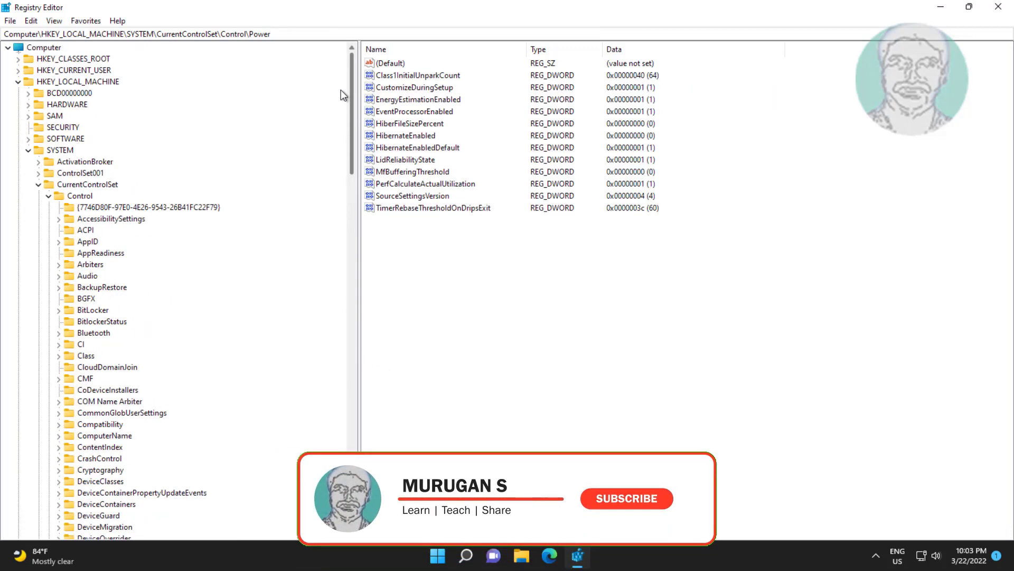
{"action": "left_click", "coordinate": [38, 150]}
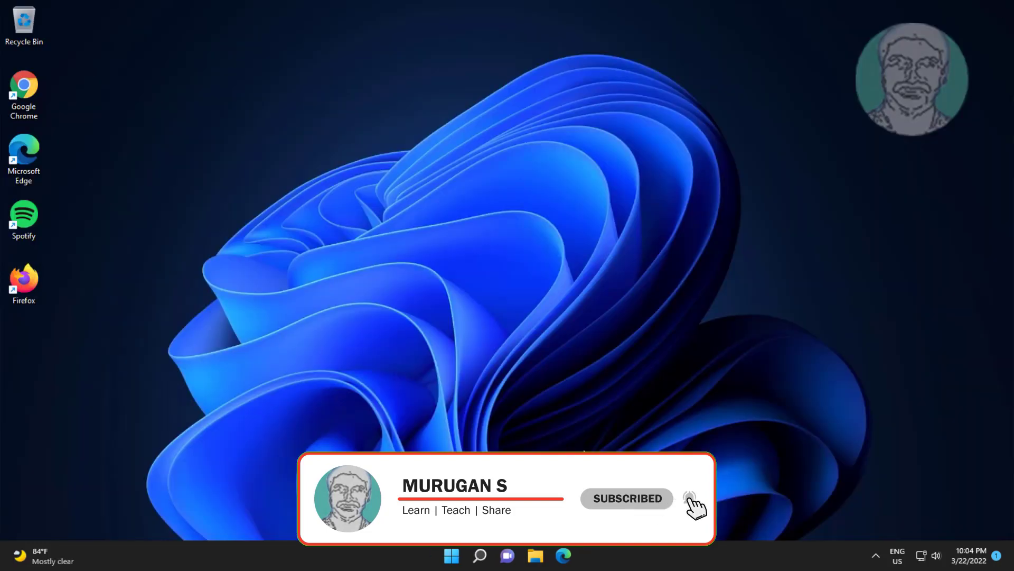
{"action": "left_click", "coordinate": [452, 555]}
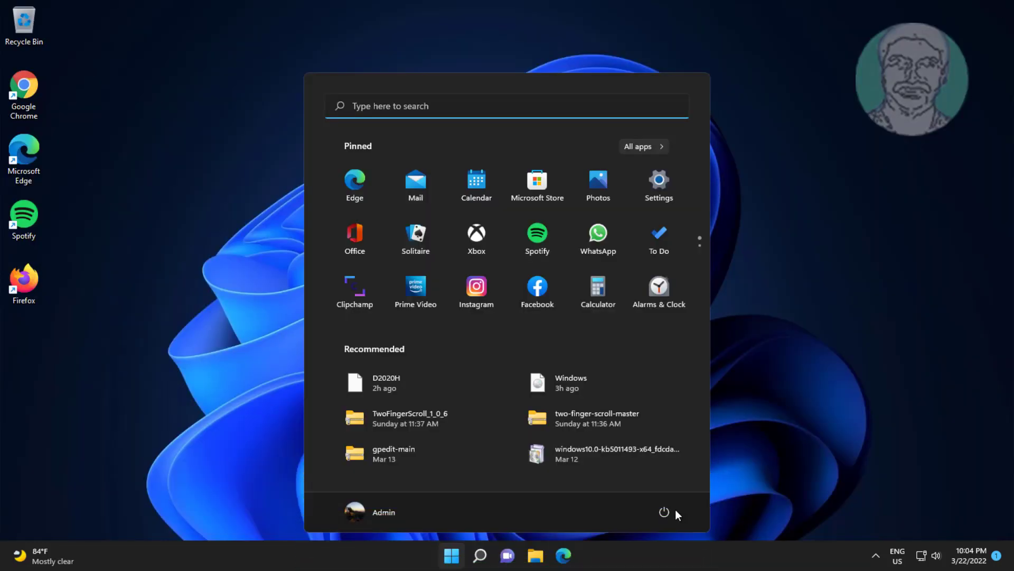